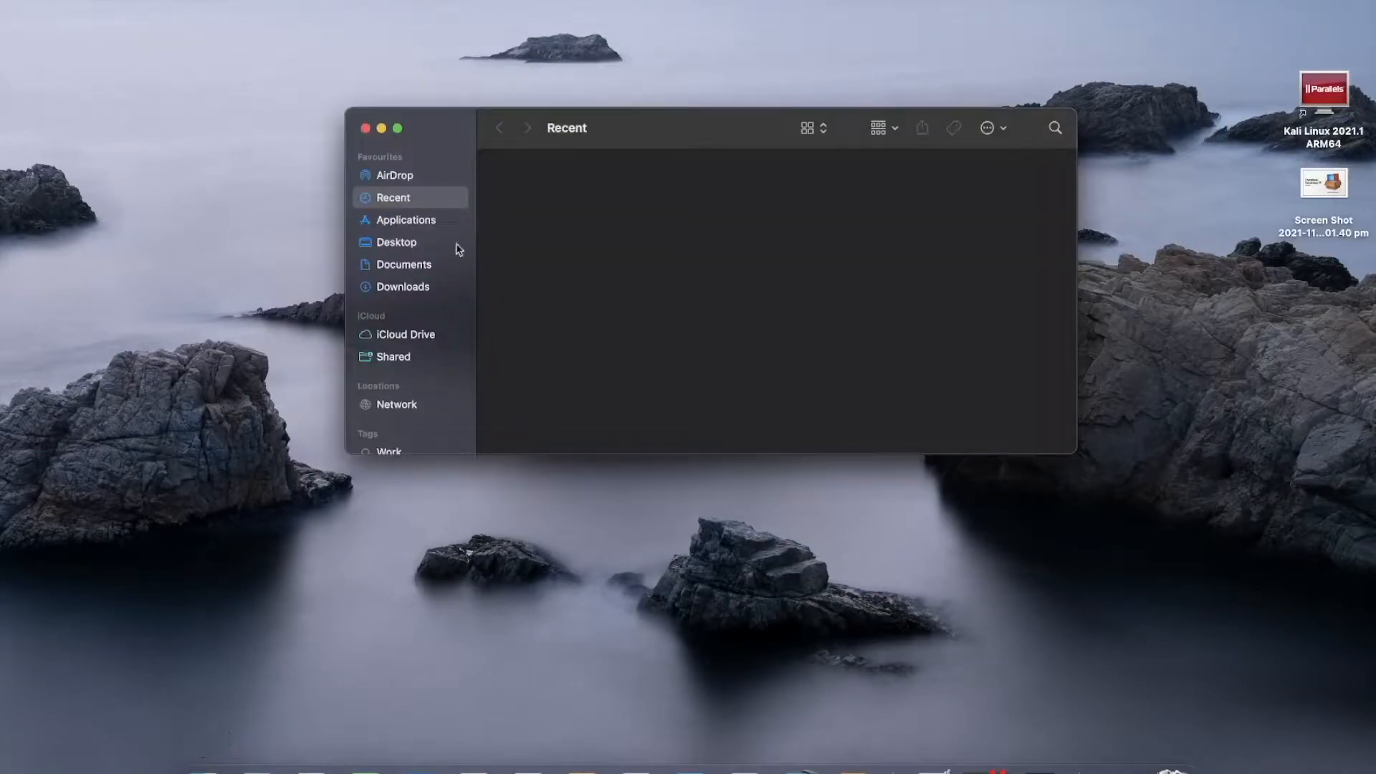
Open the Windows 11 Insider Preview VHDX image from Downloads to start a new VM
left_click(403, 286)
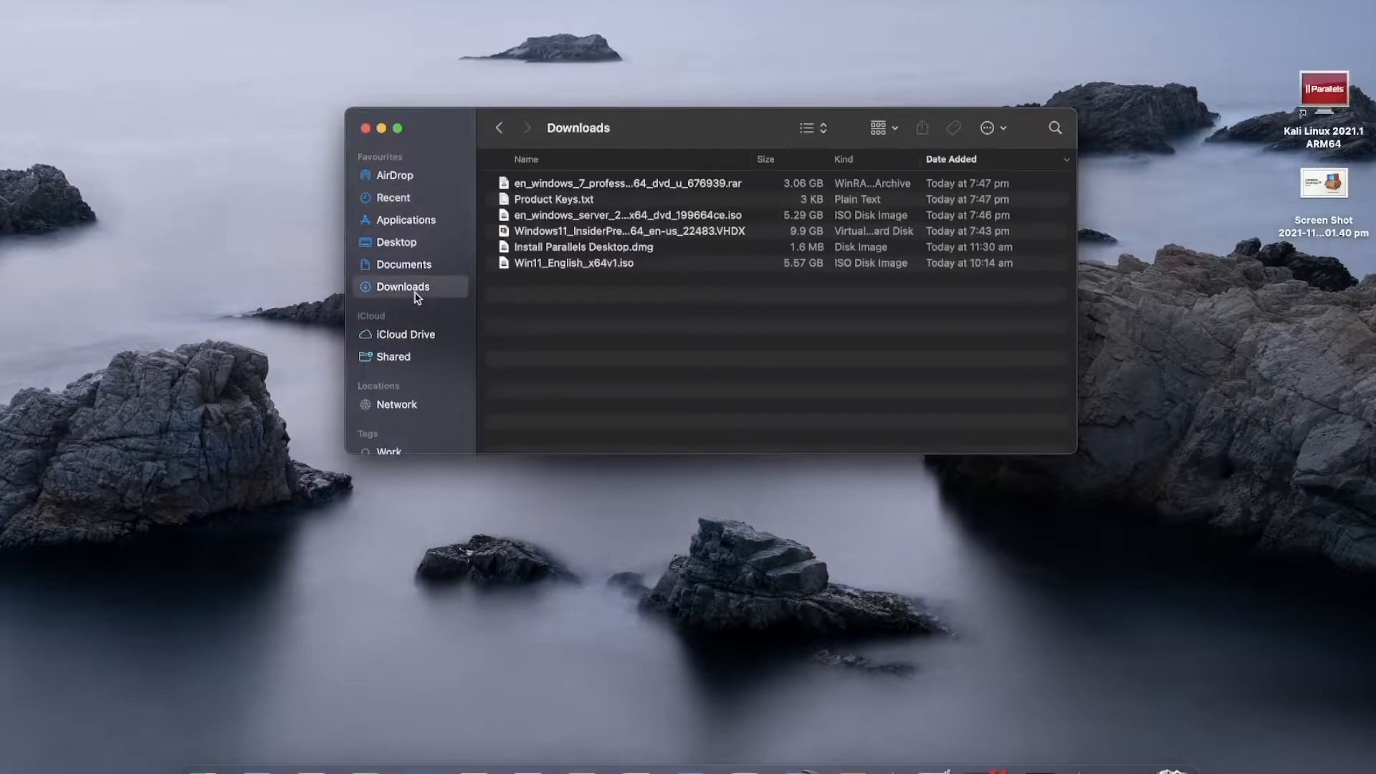
left_click(629, 231)
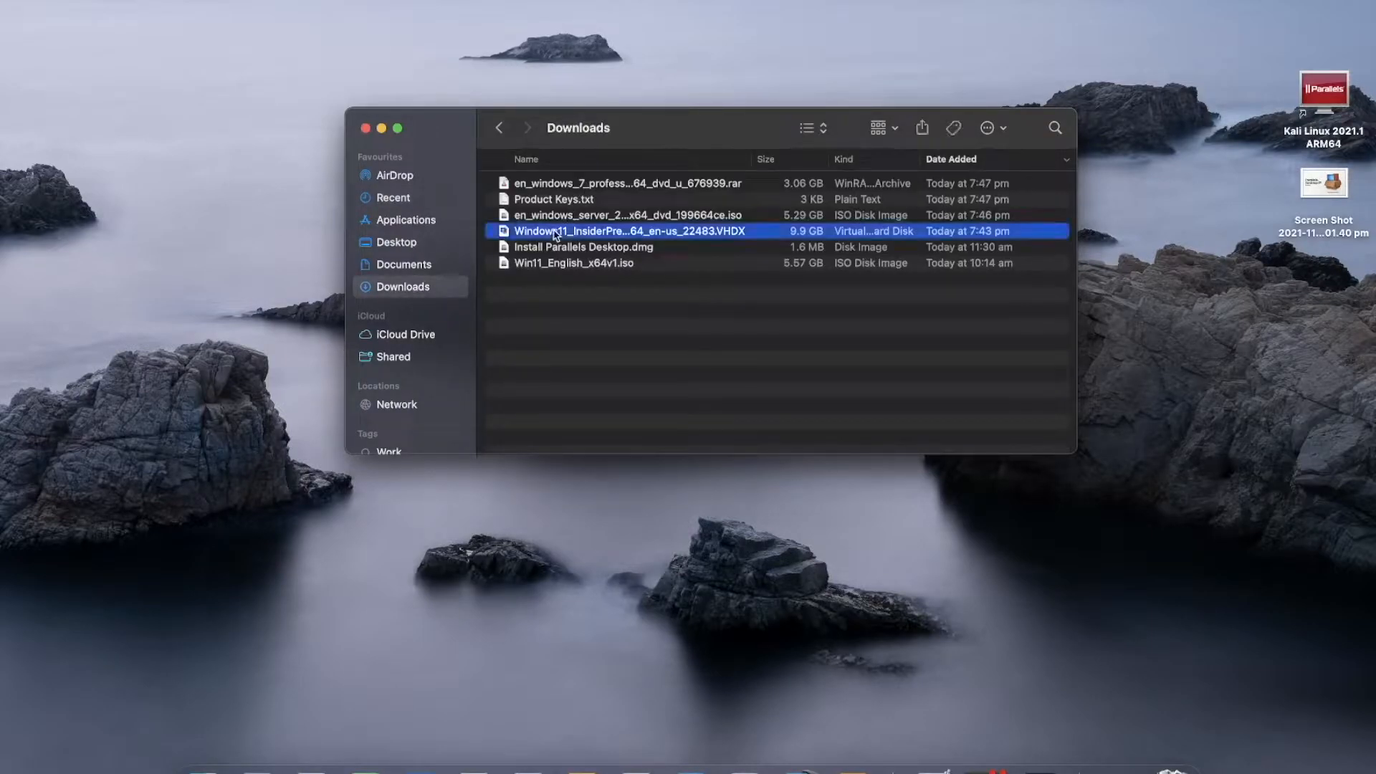
double_click(629, 231)
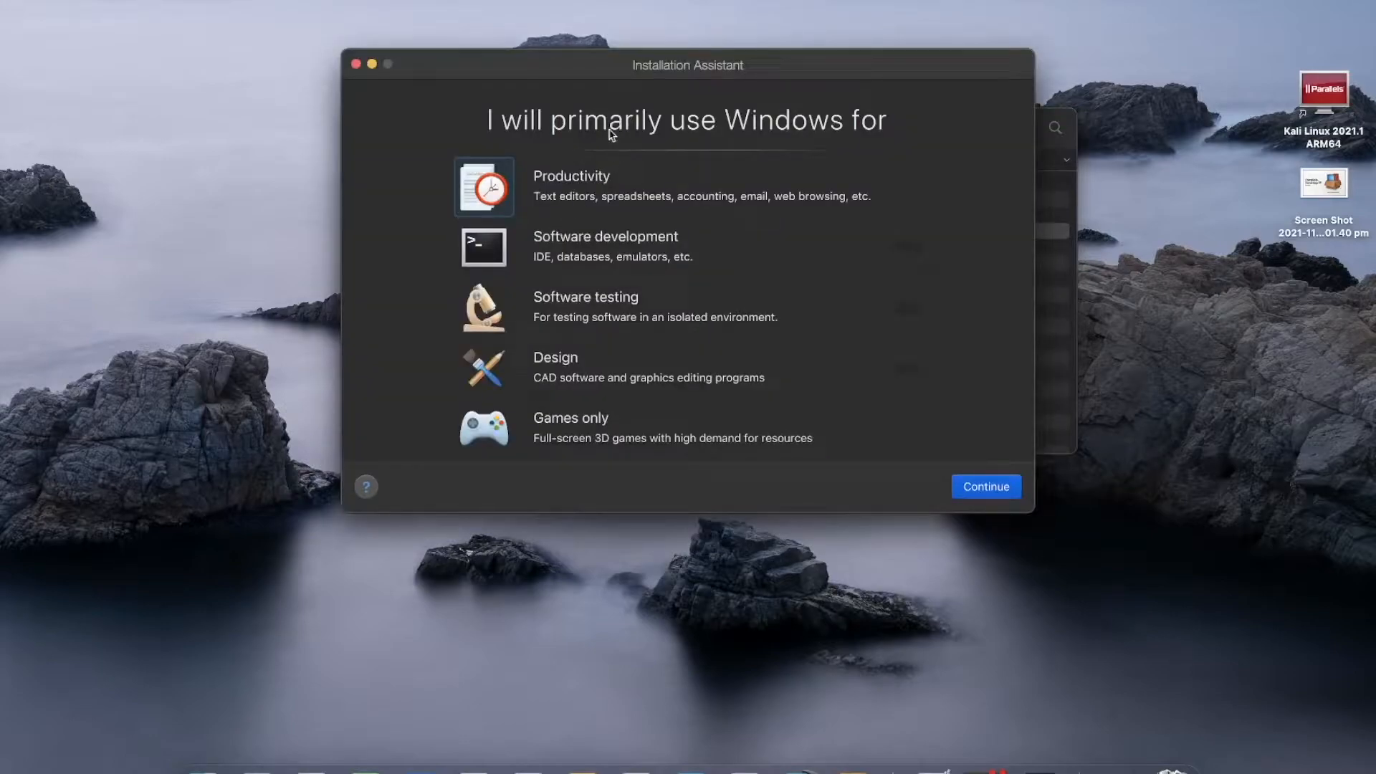
mouse_move(968, 357)
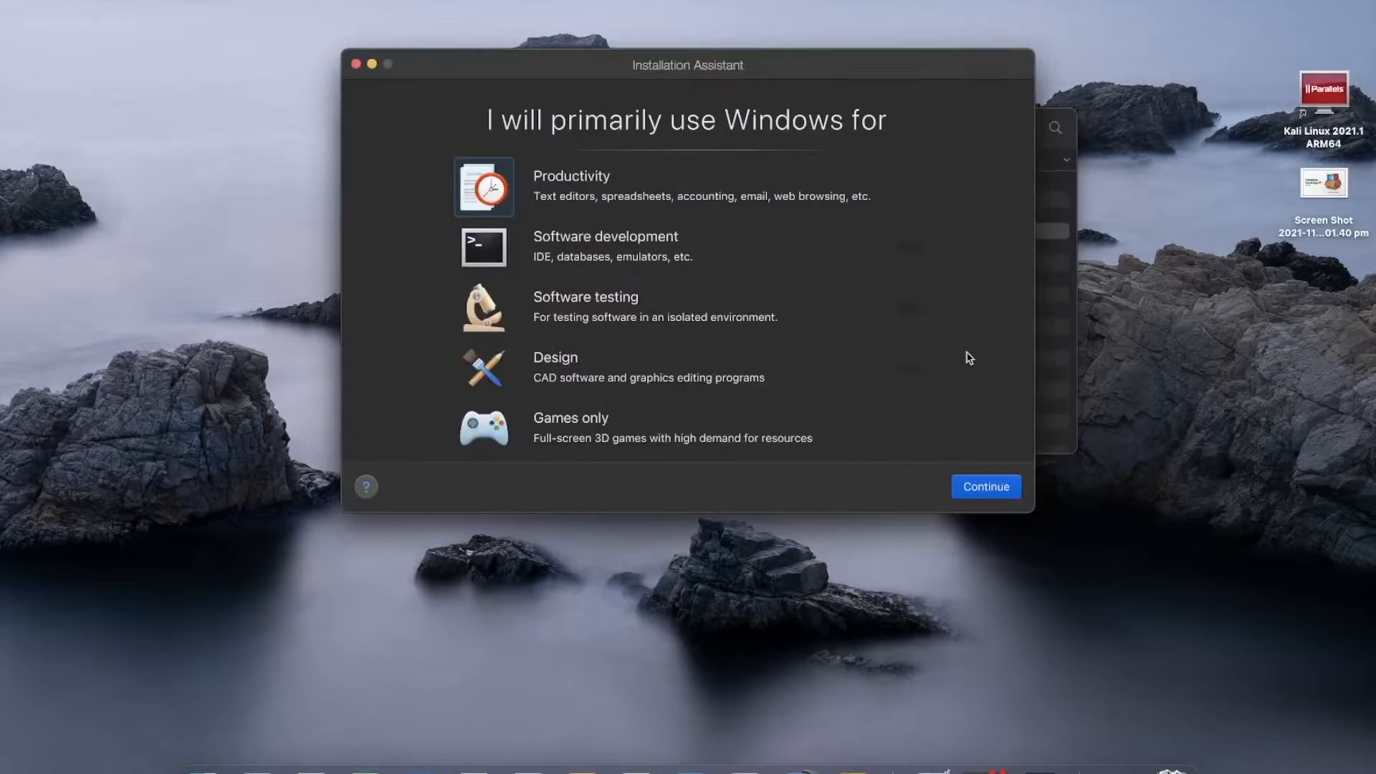
mouse_move(805, 363)
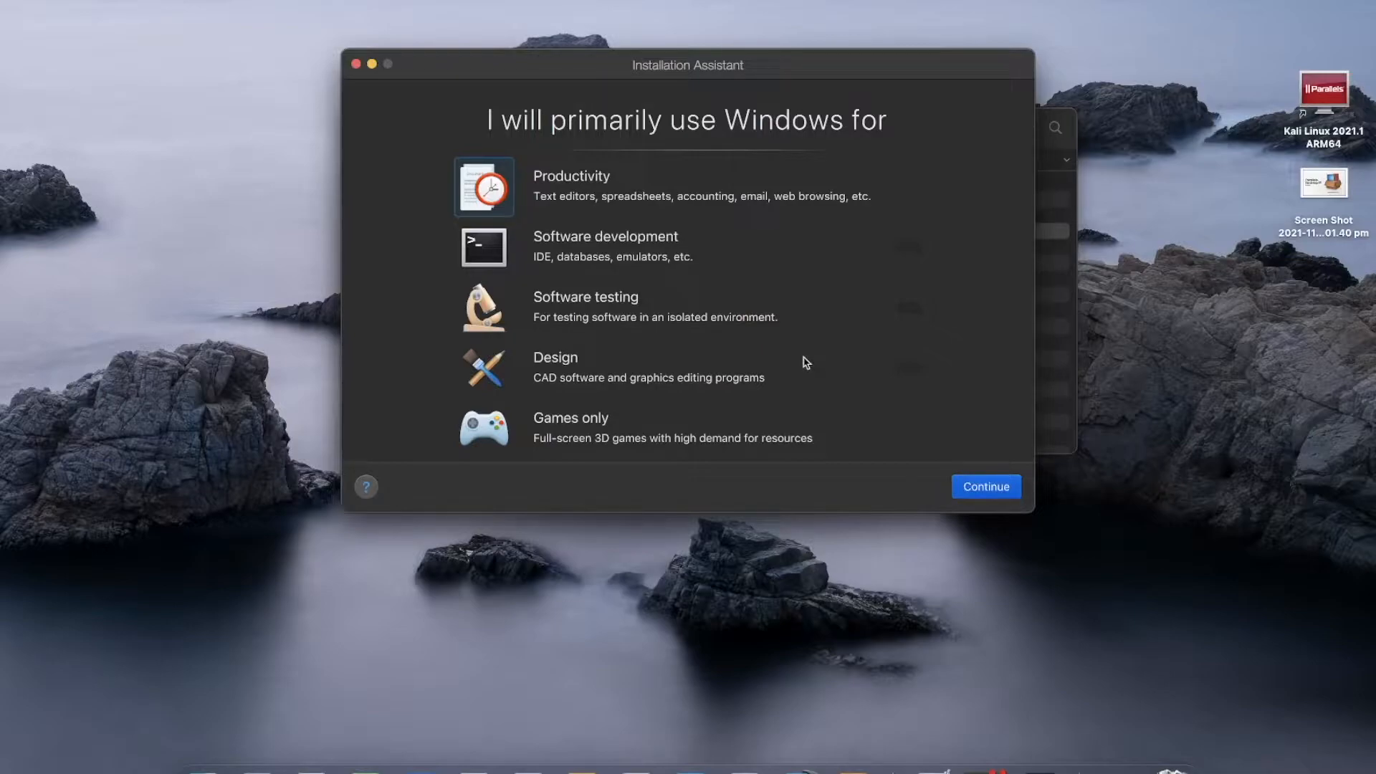
Keep Productivity as the primary Windows use and continue
left_click(985, 486)
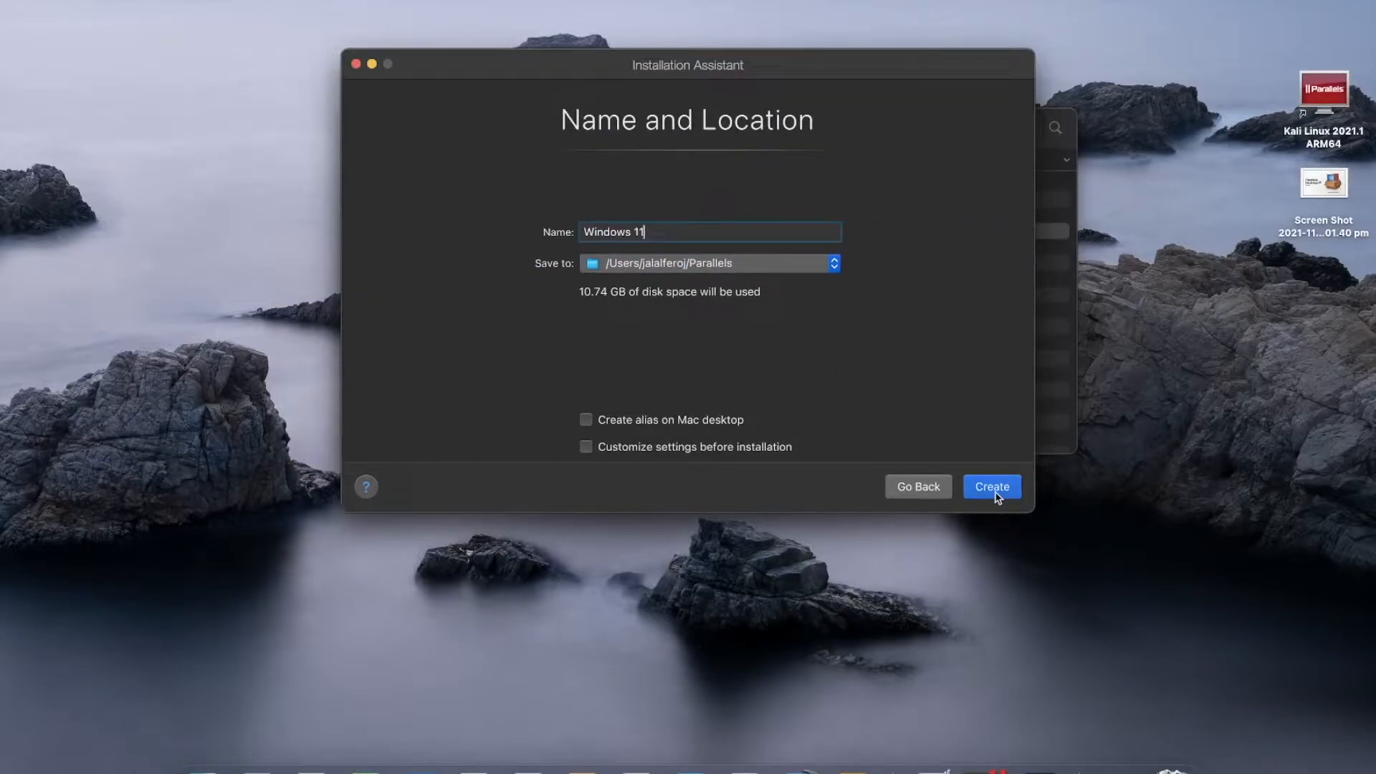
Create the VM named 'Windows 11' in the default location
left_click(992, 486)
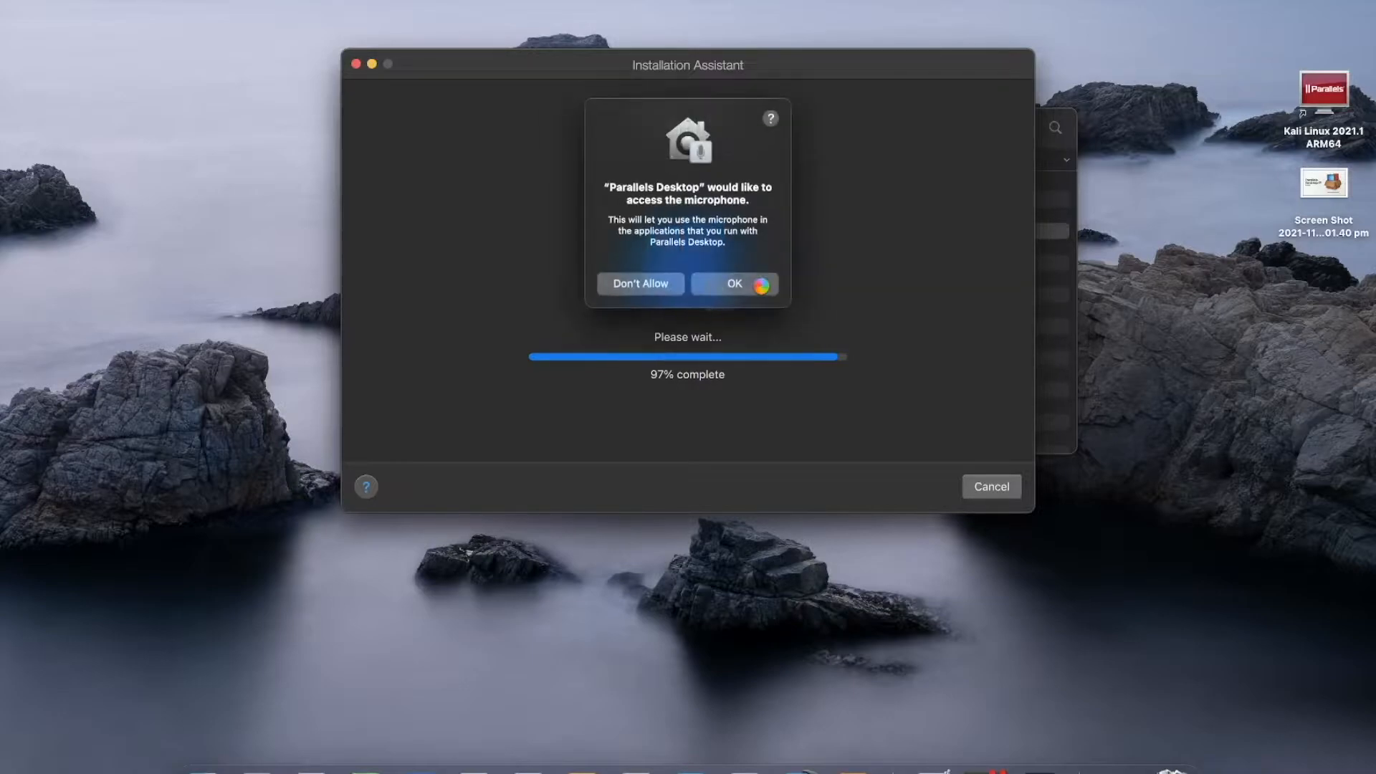
Allow Parallels Desktop microphone access and let Windows 11 setup run
left_click(734, 284)
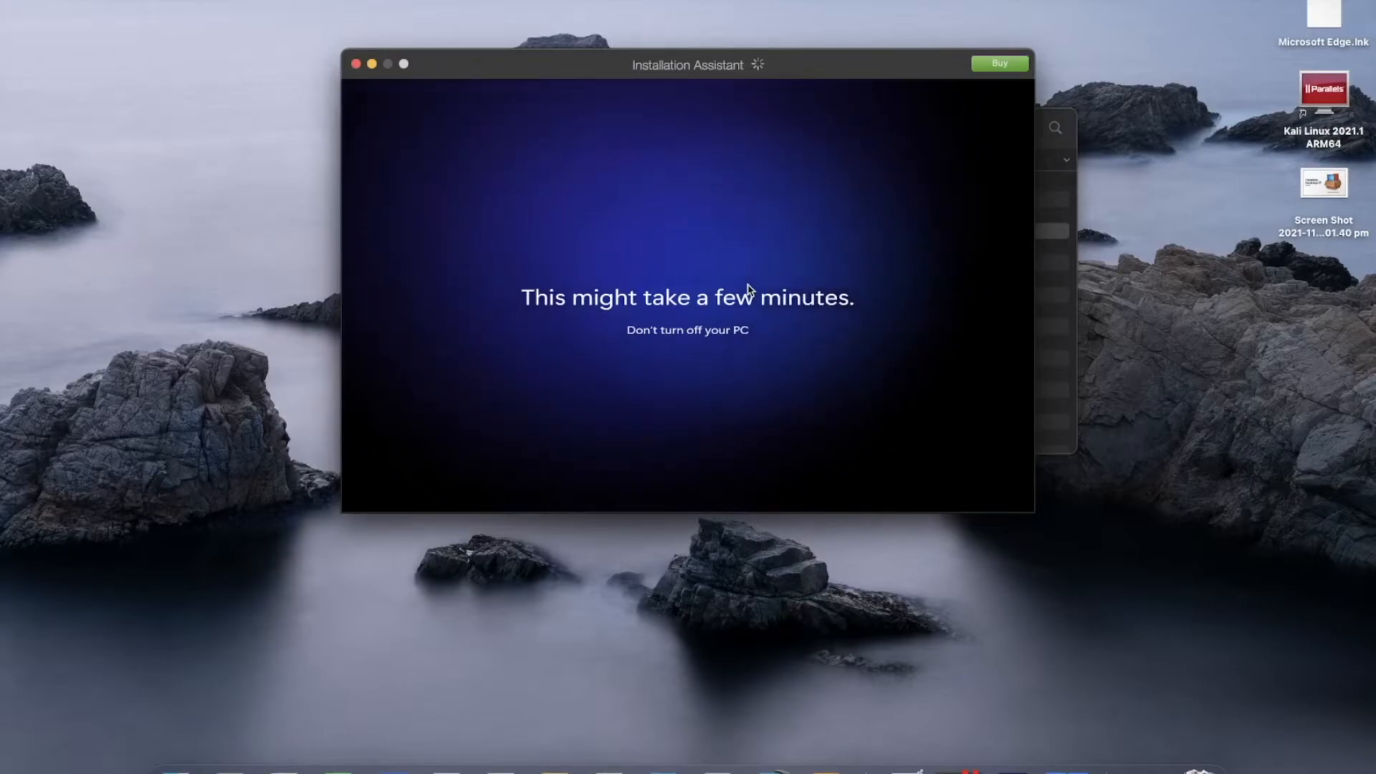
mouse_move(785, 112)
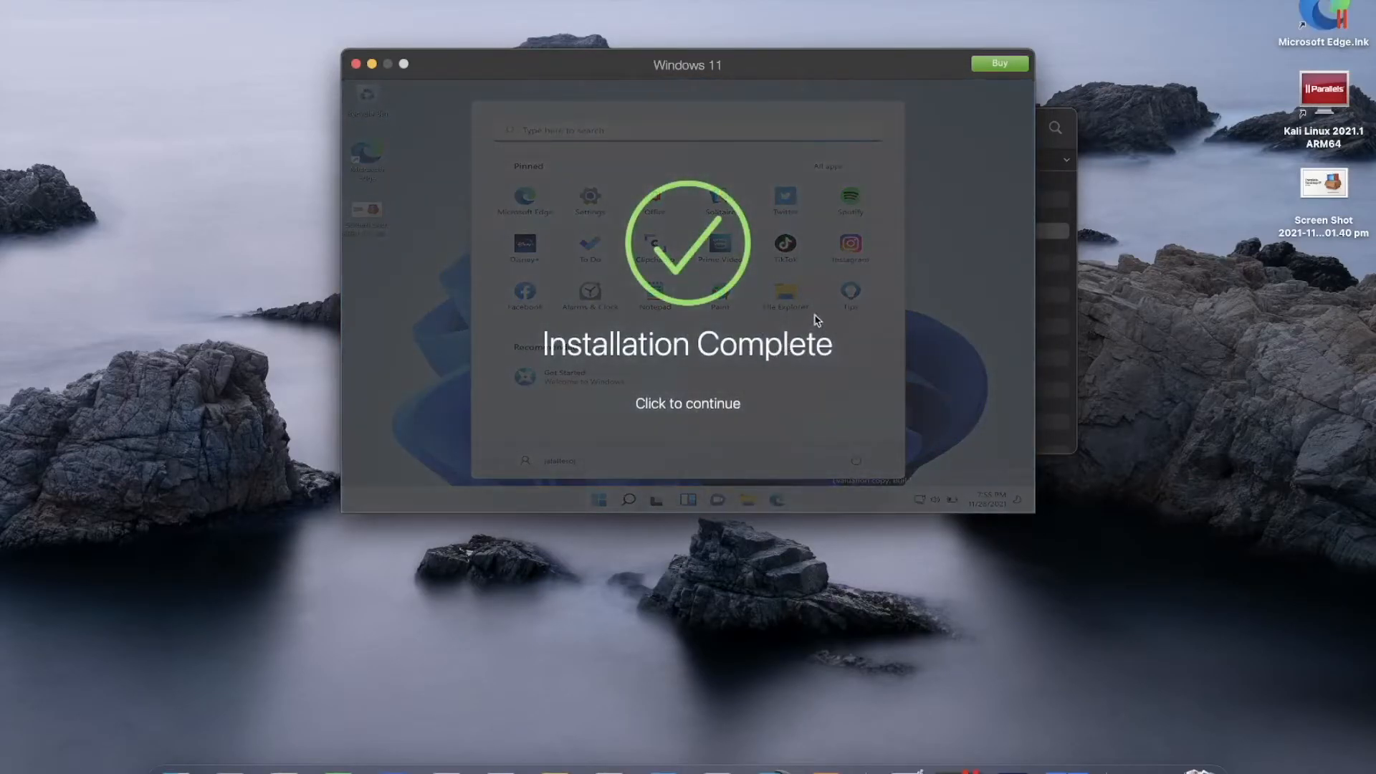
mouse_move(662, 422)
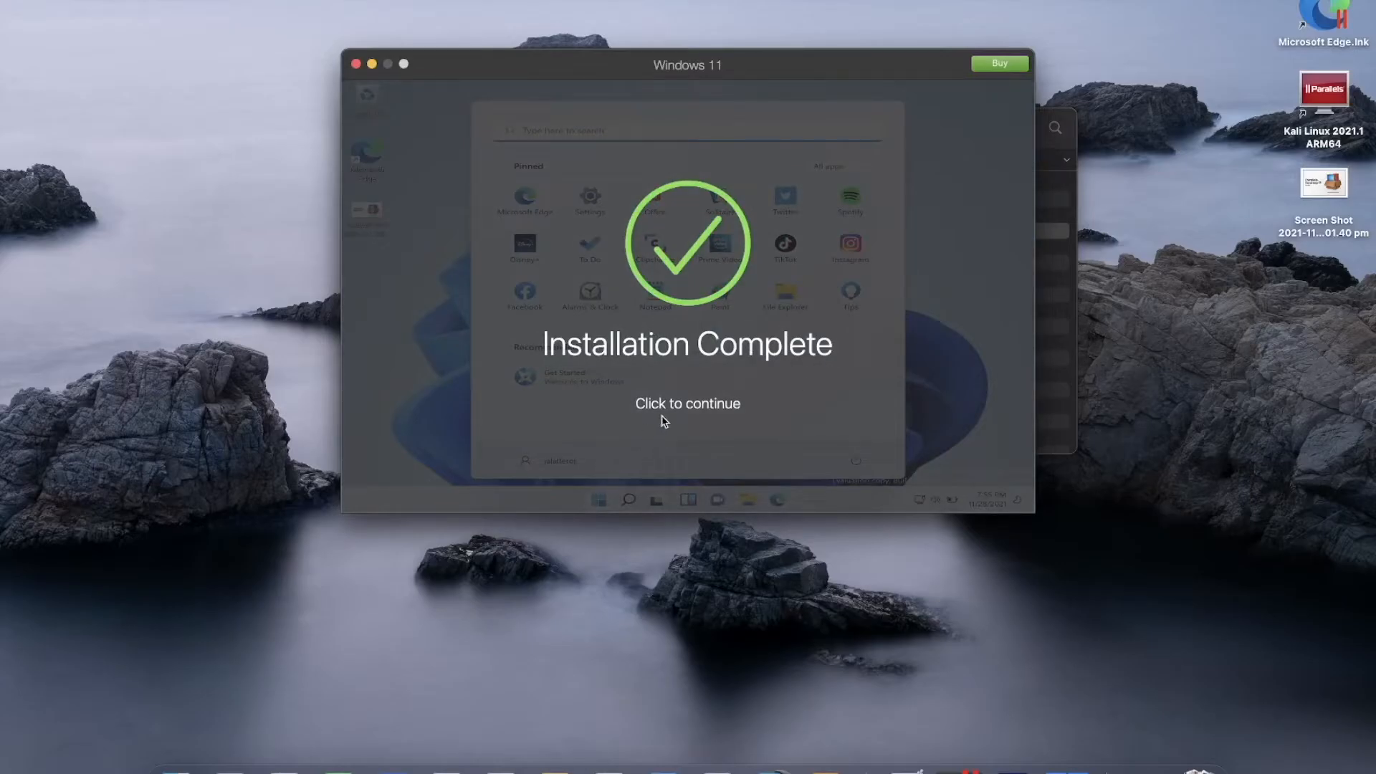
Dismiss the Installation Complete notice to reach the Windows desktop
left_click(687, 403)
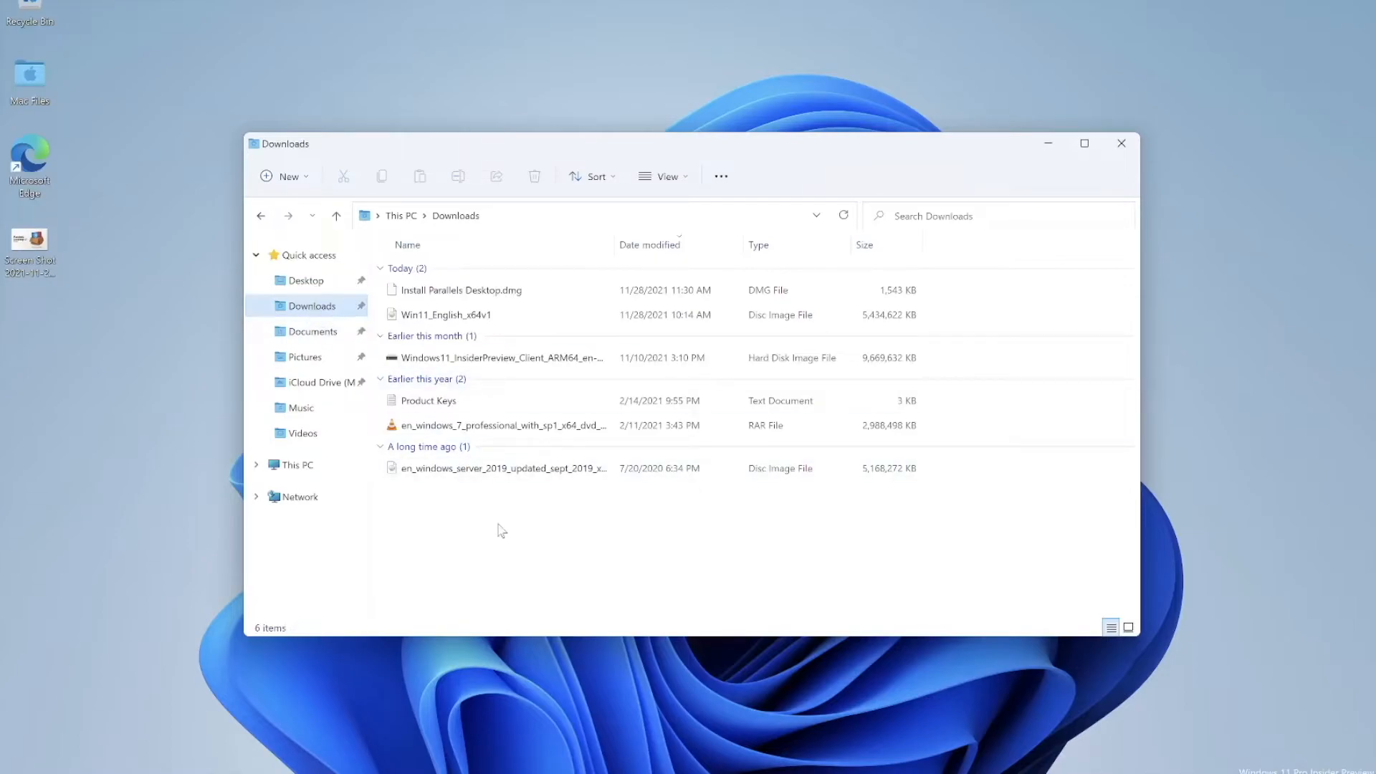
mouse_move(578, 501)
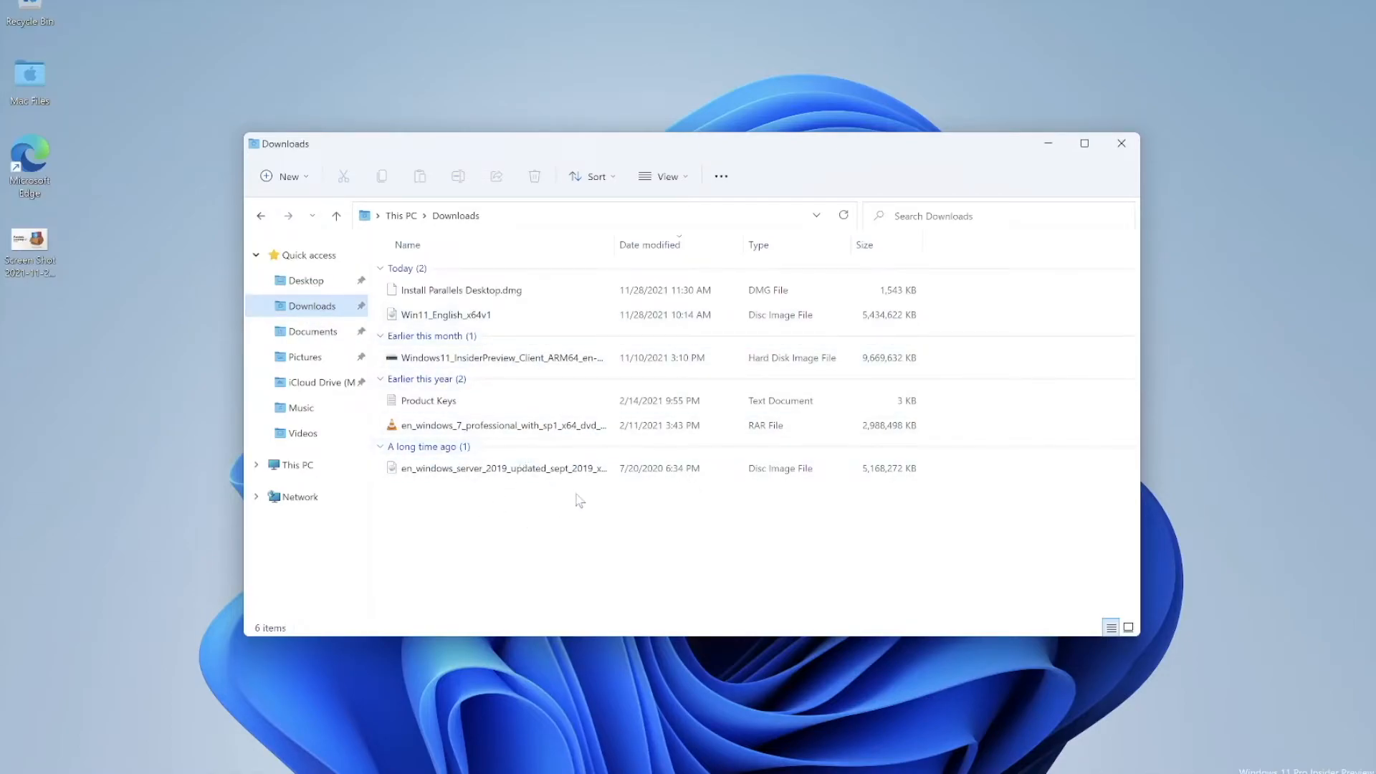
mouse_move(402, 447)
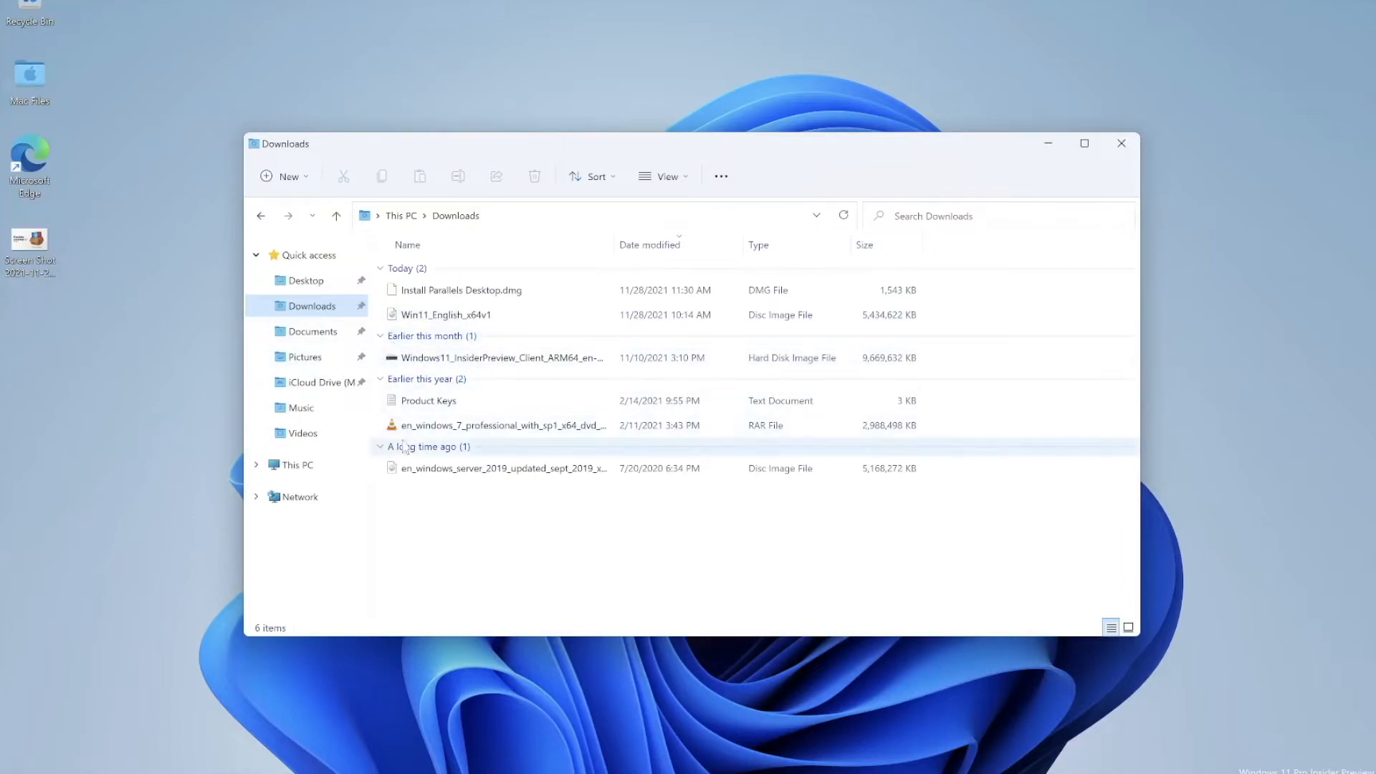
mouse_move(327, 497)
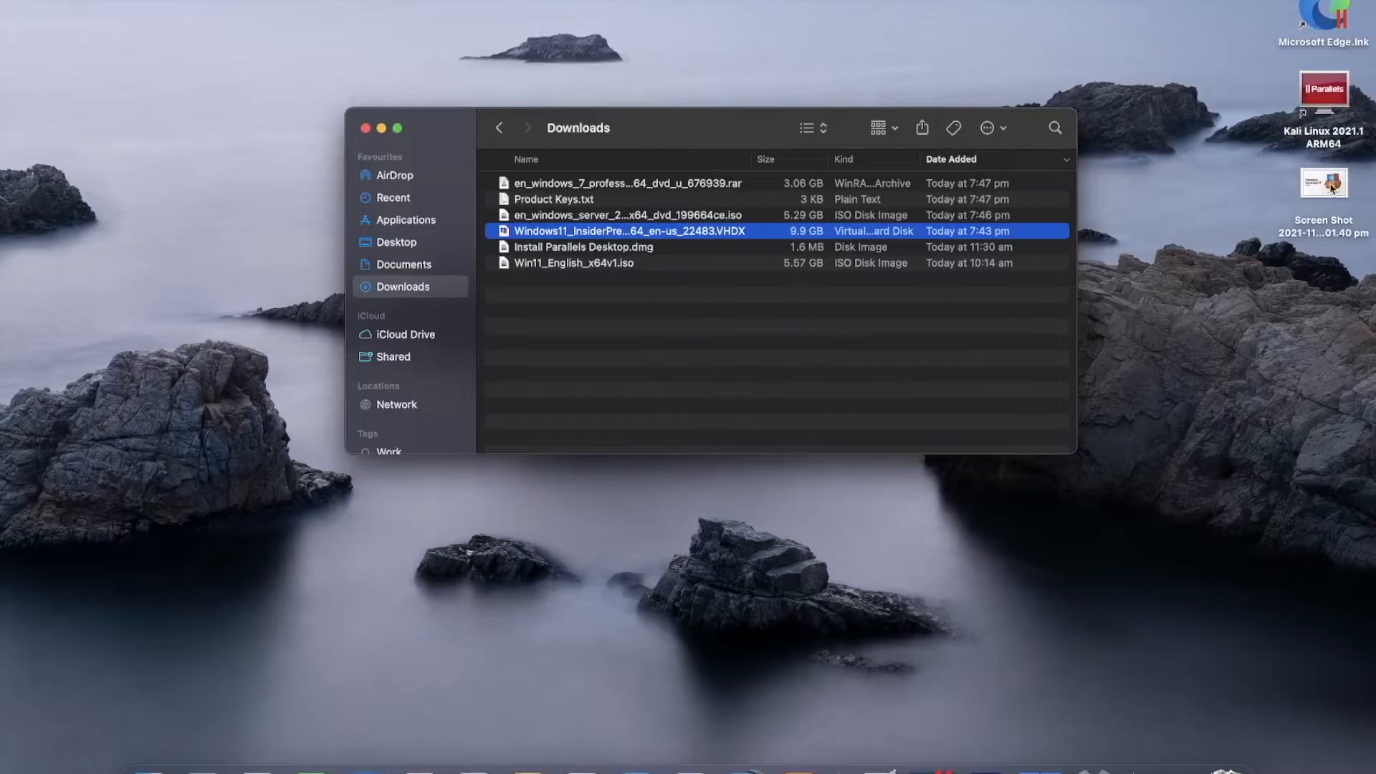
mouse_move(1303, 257)
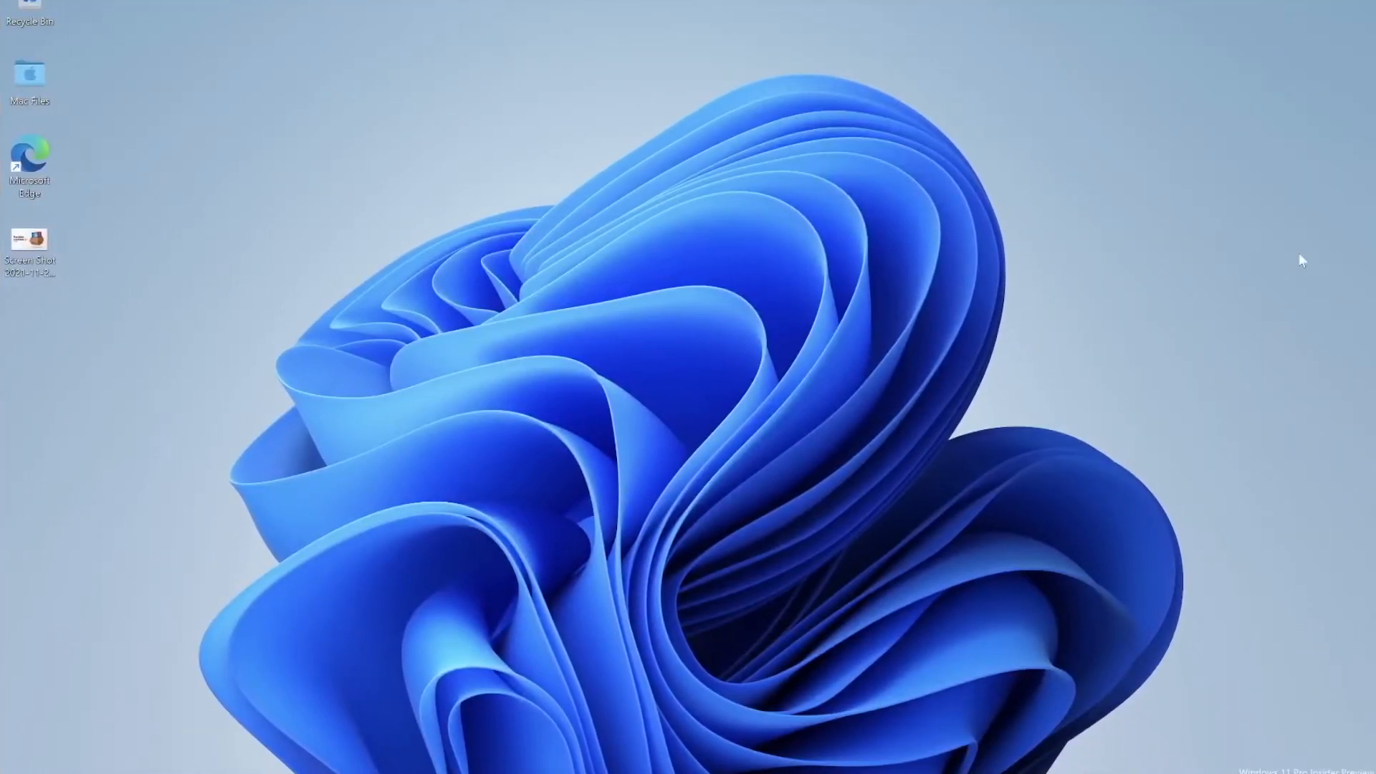
mouse_move(747, 627)
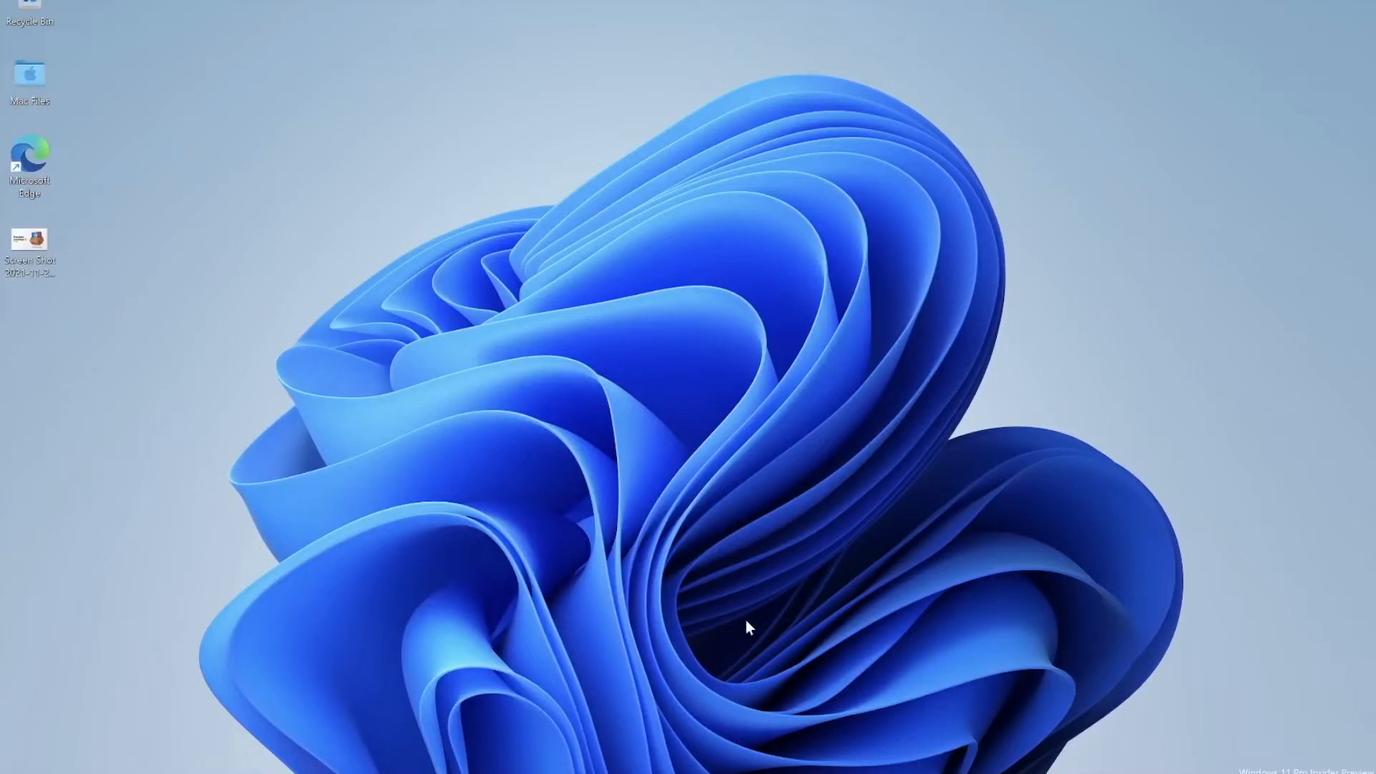
Launch Microsoft Edge in Windows, then switch back to the Mac's Finder
double_click(28, 157)
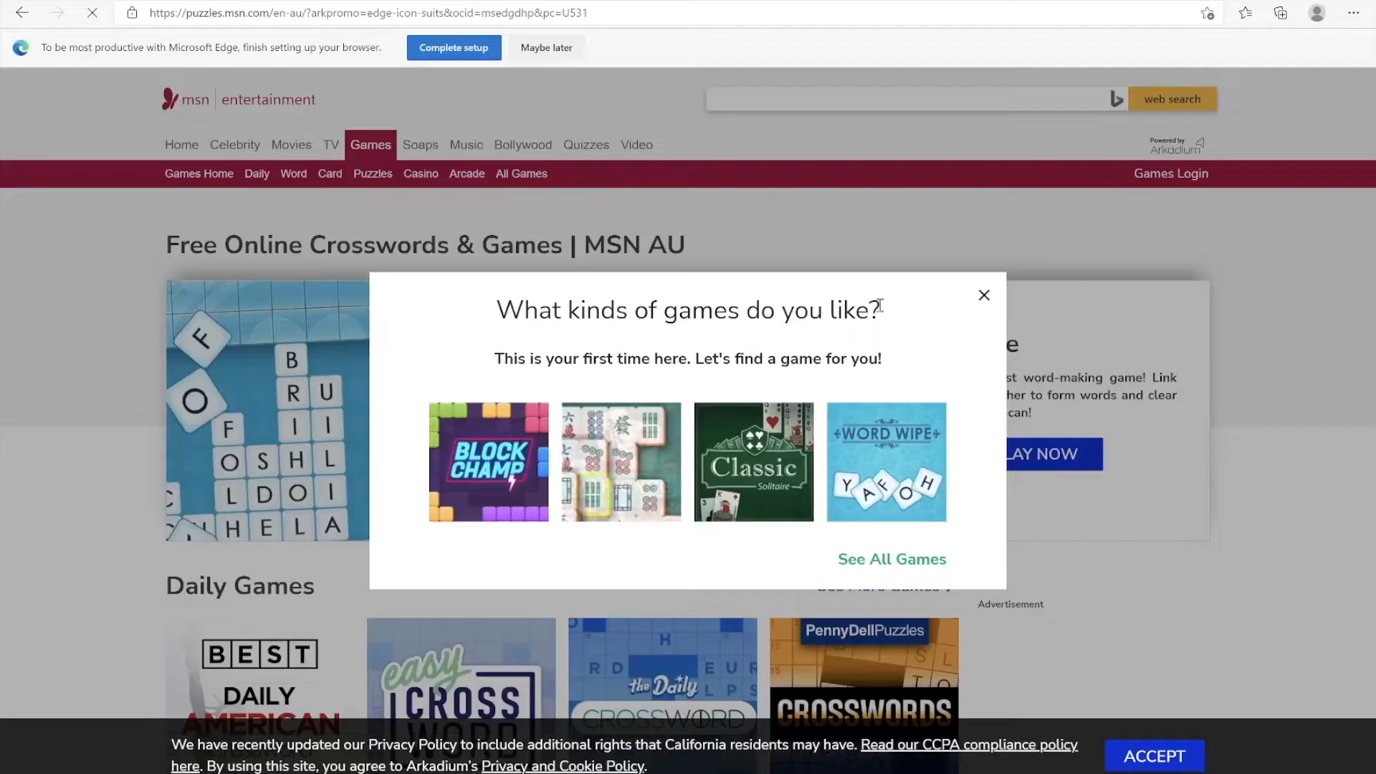
left_click(984, 295)
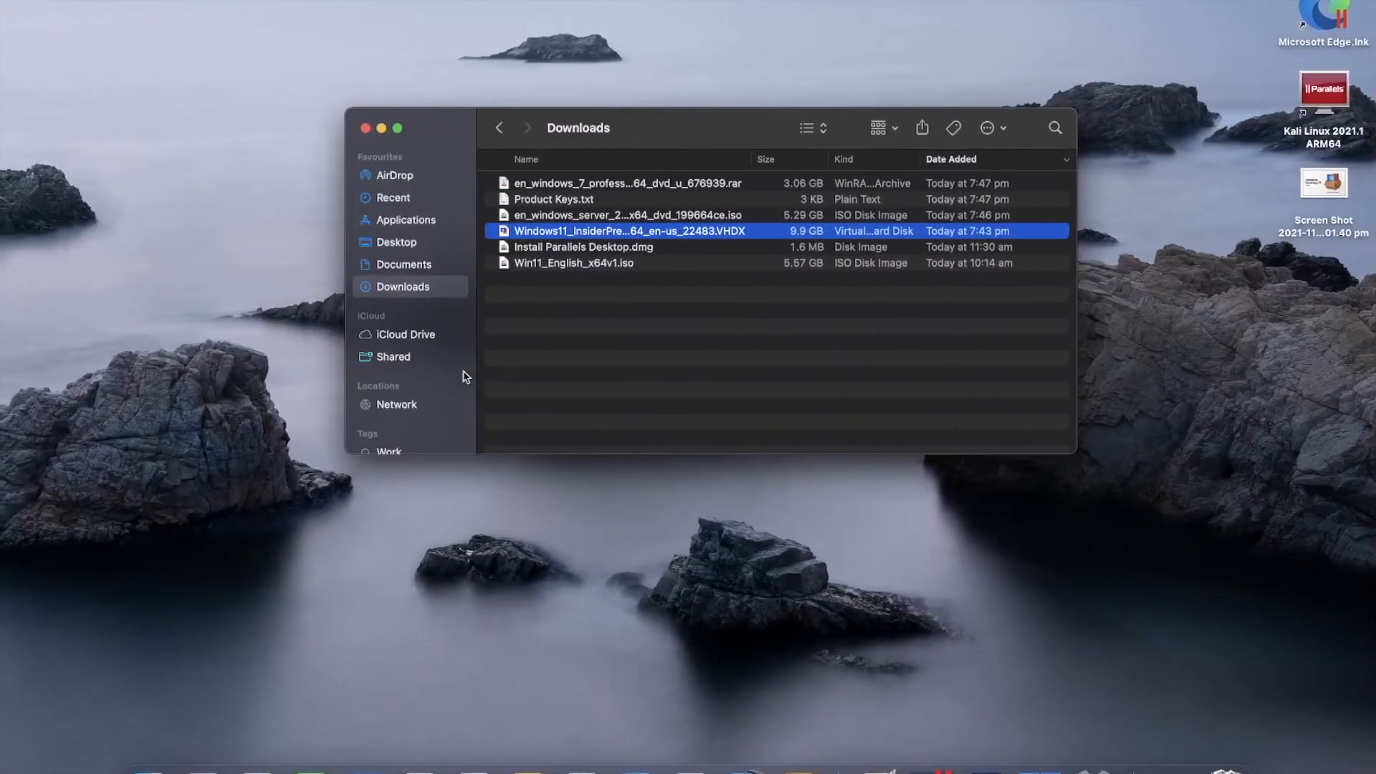
Close Finder and start the Kali Linux 2021.1 ARM64 VM, continuing the trial
left_click(365, 128)
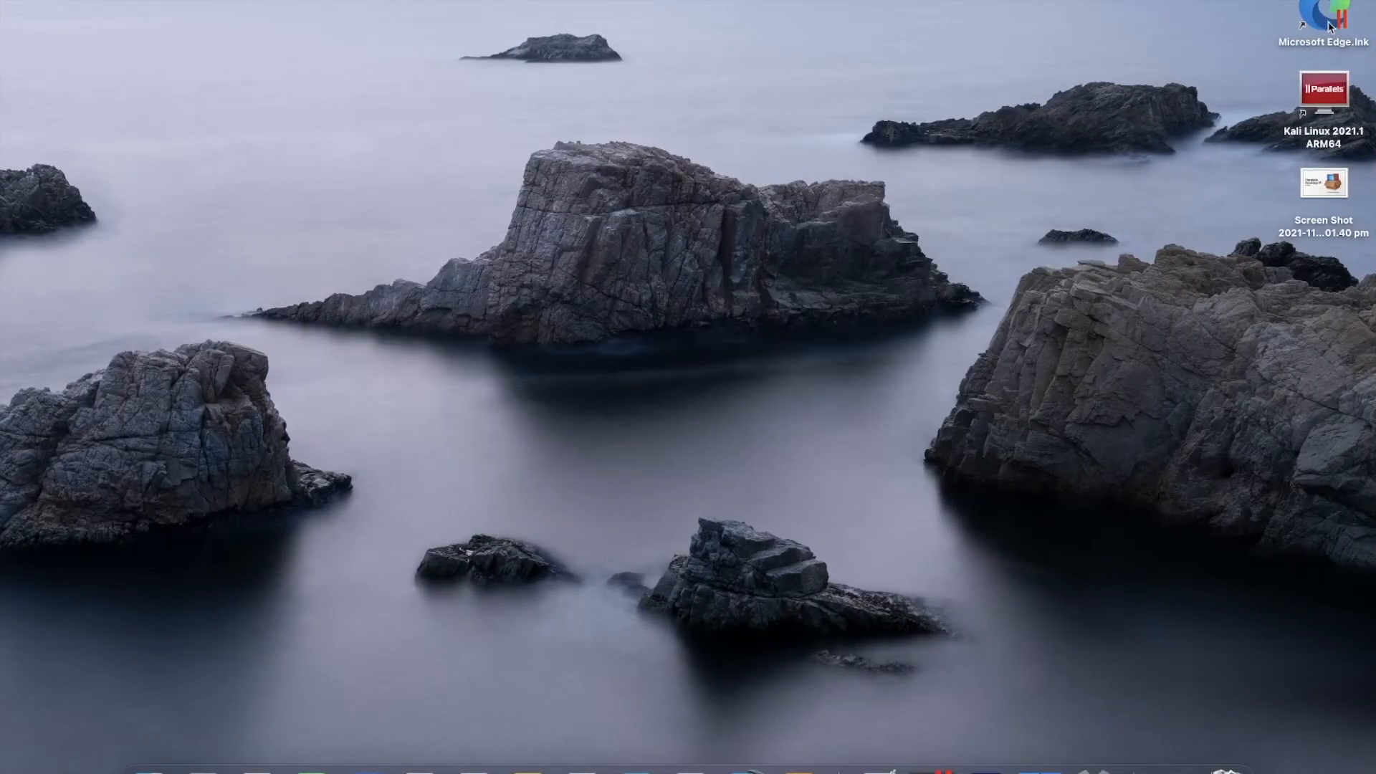
left_click(1326, 102)
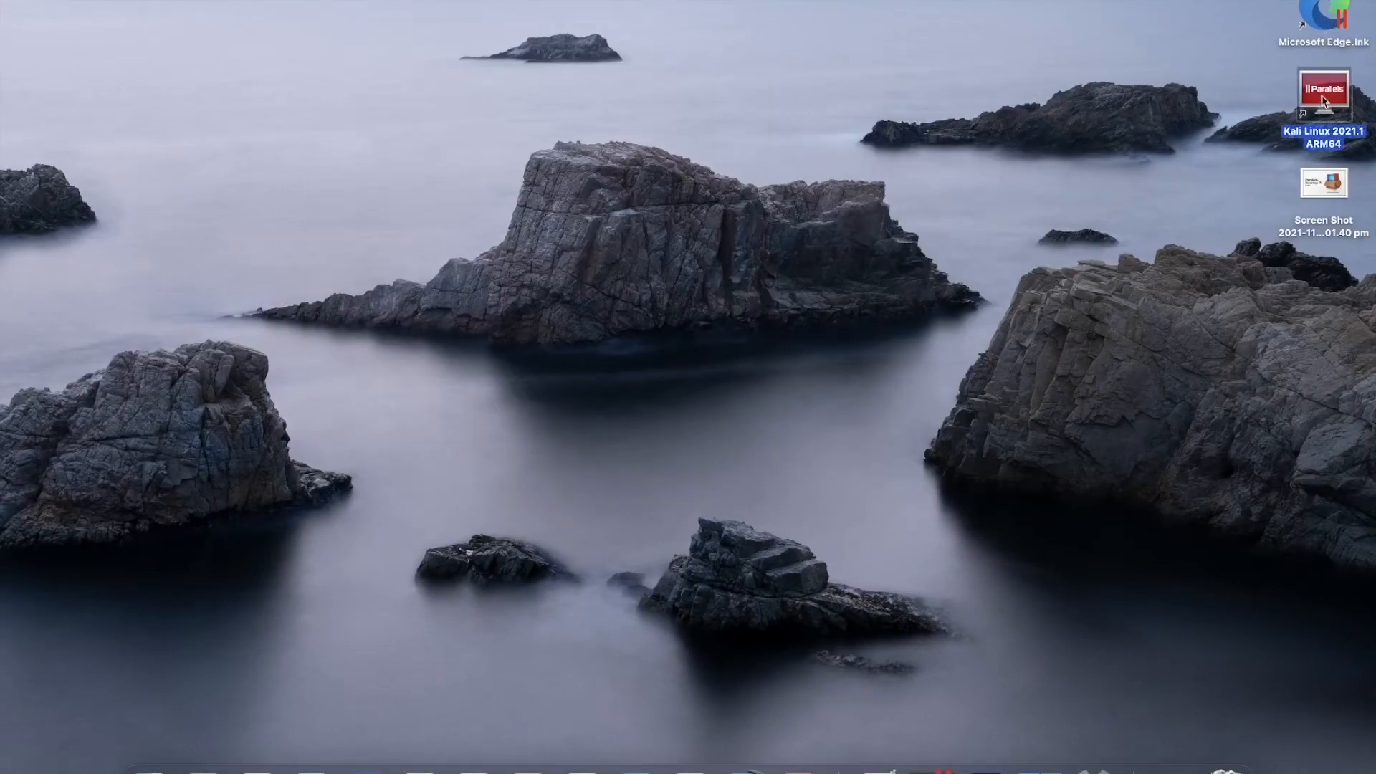
double_click(1324, 94)
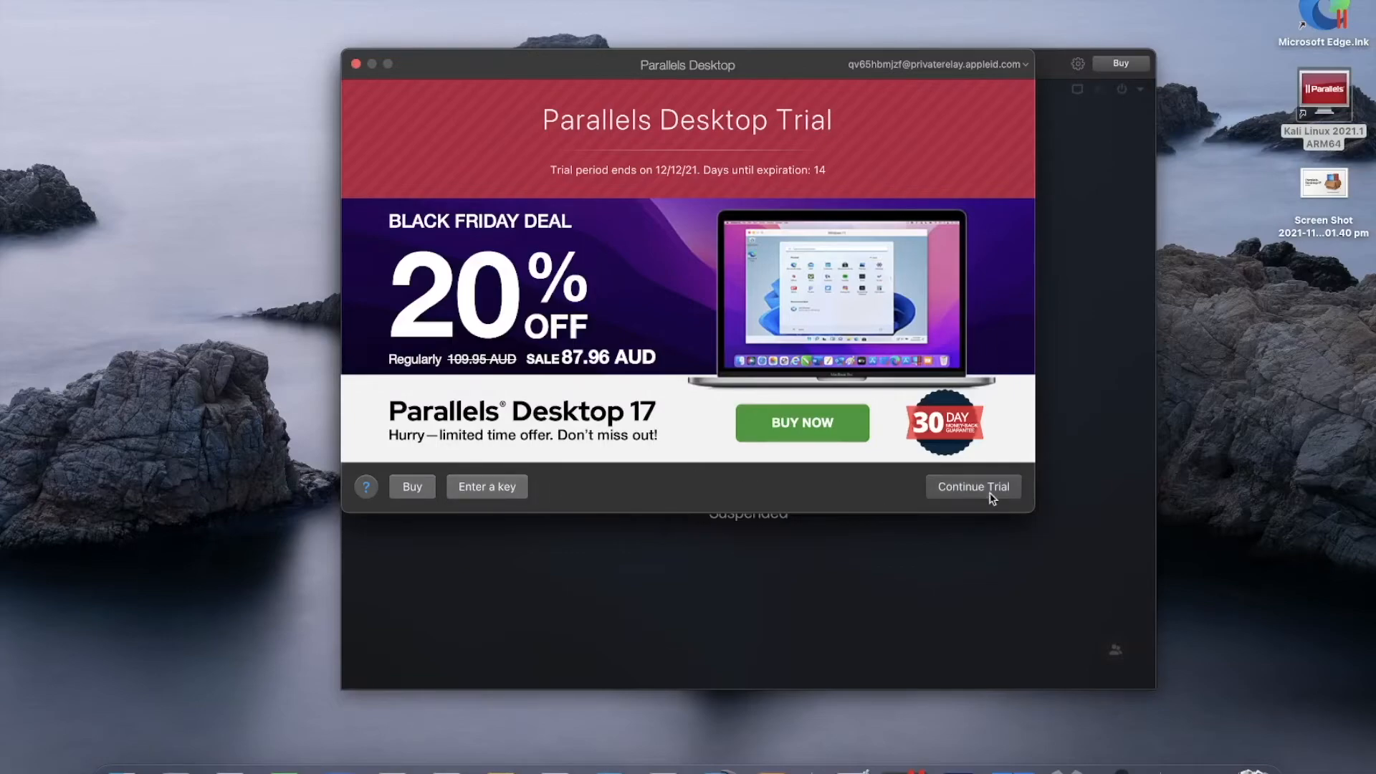
left_click(973, 486)
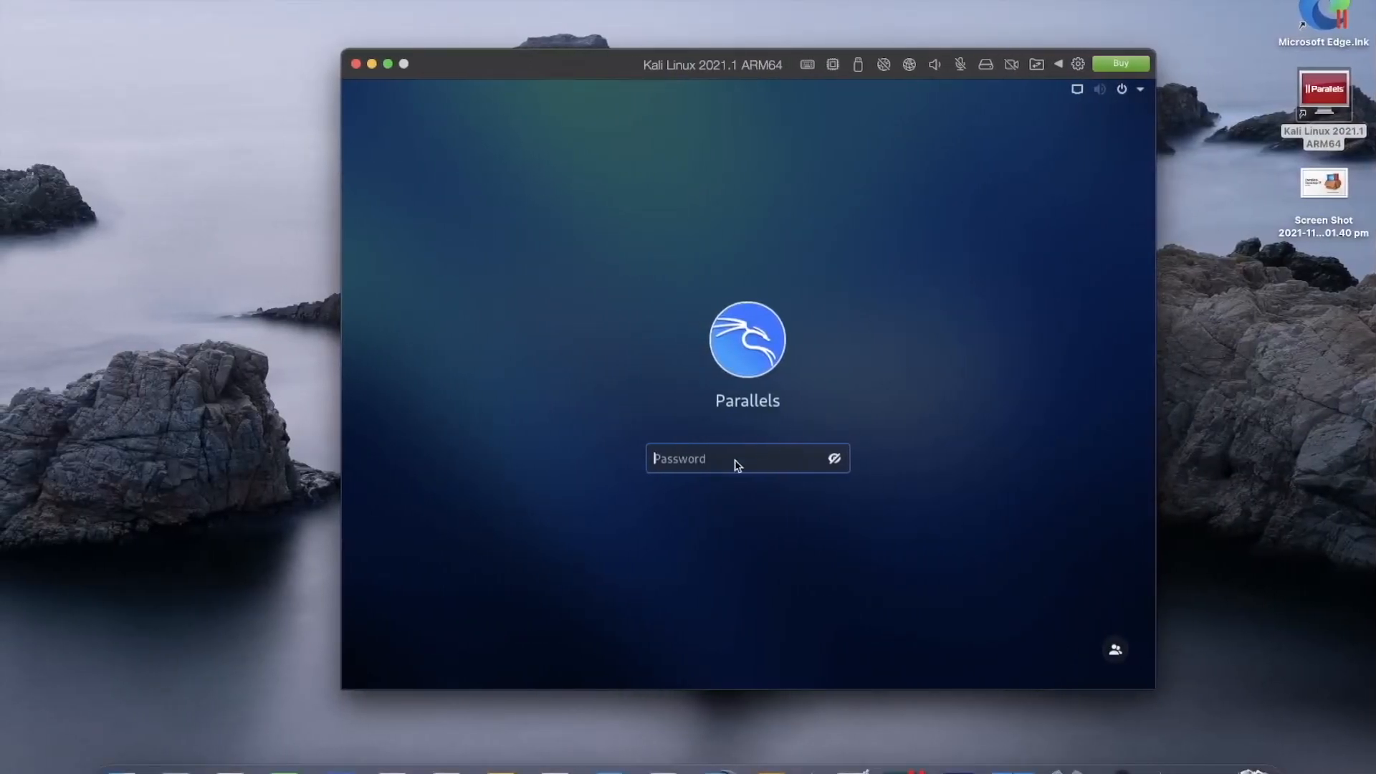
Log in to Kali with the password, then bring up the Windows 11 VM
type("•")
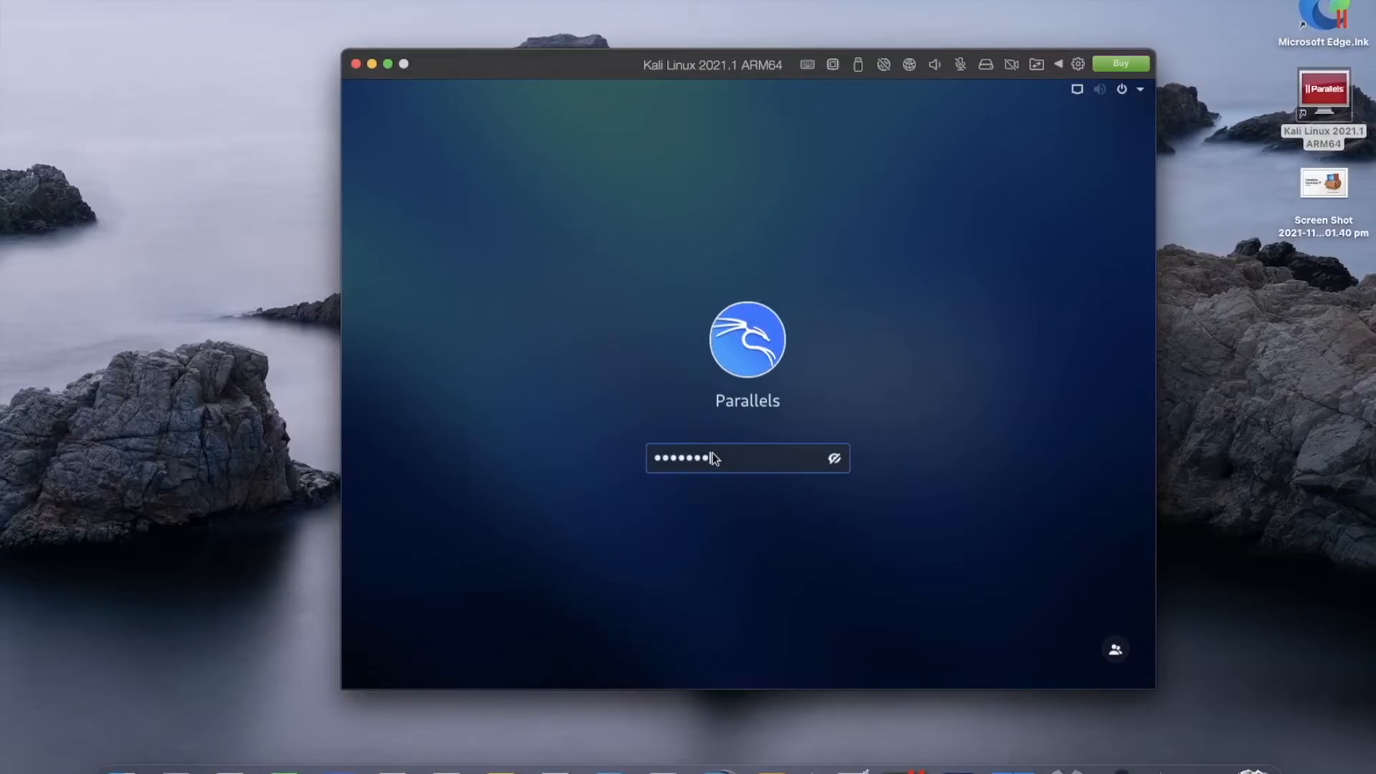
key("Return")
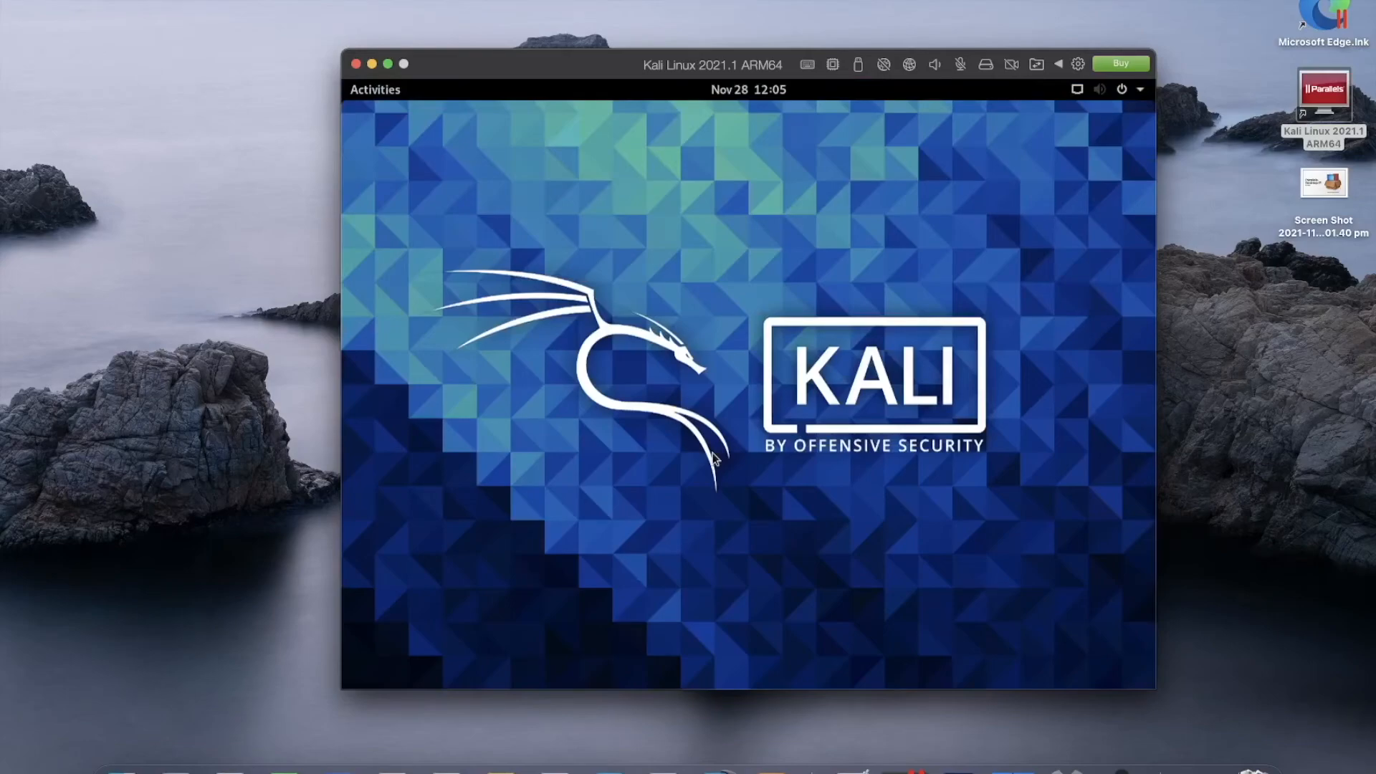
mouse_move(403, 69)
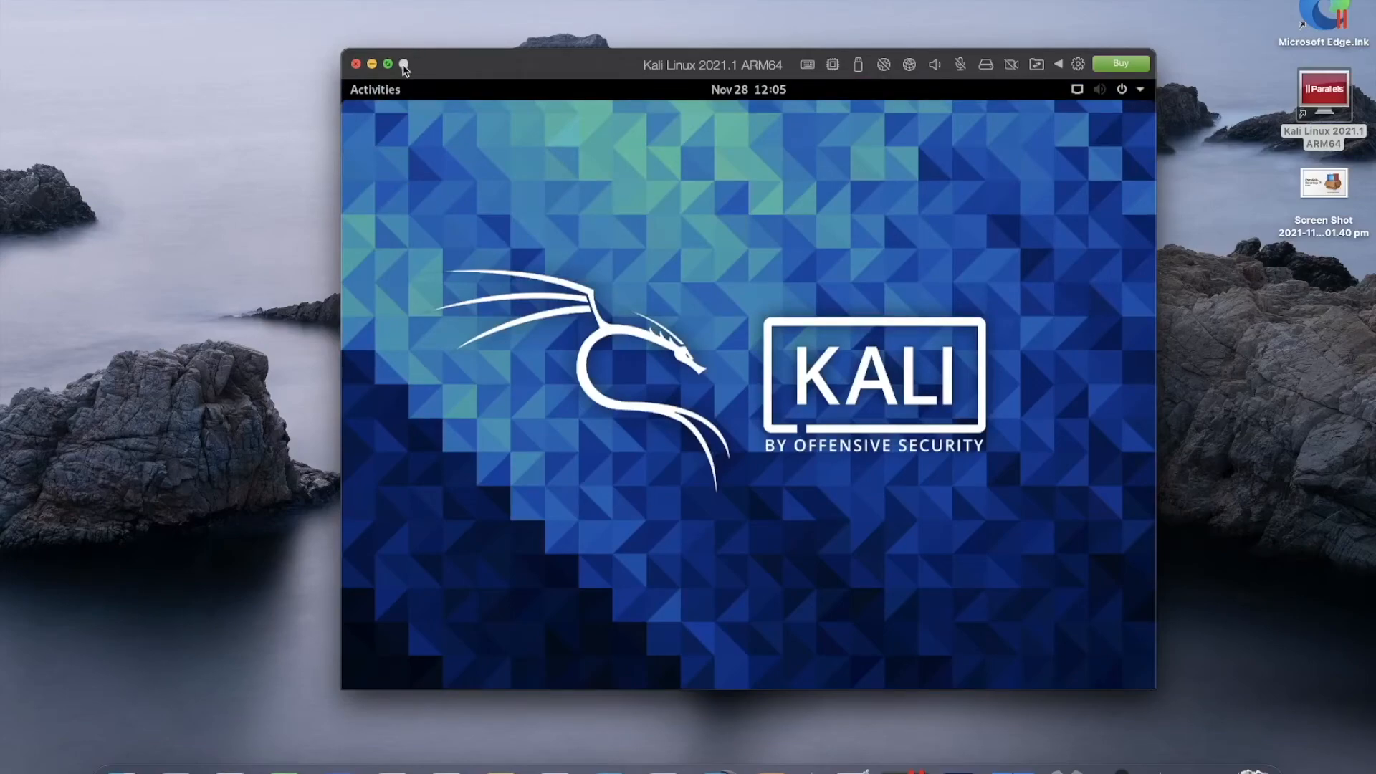
left_click(386, 64)
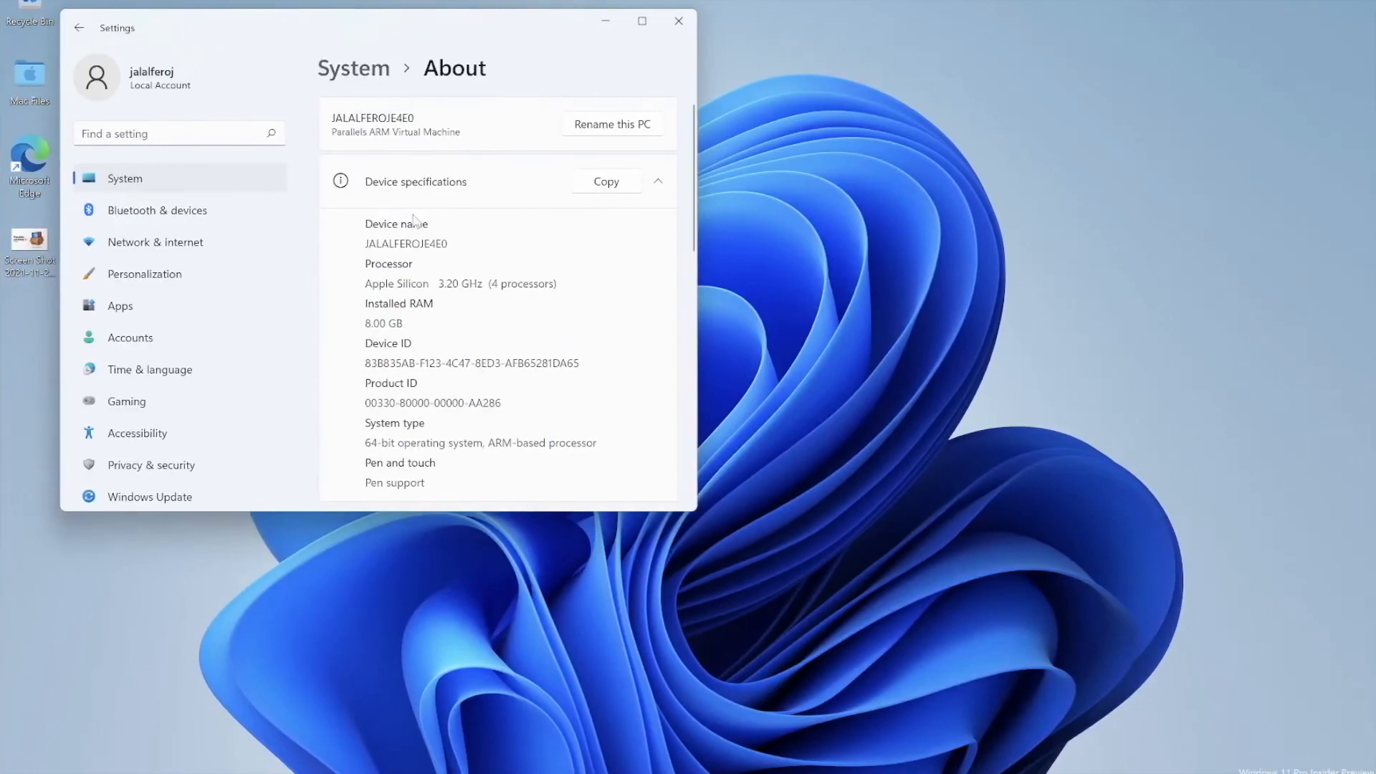
Close the Windows 11 VM window after reviewing its ARM specs
left_click(679, 20)
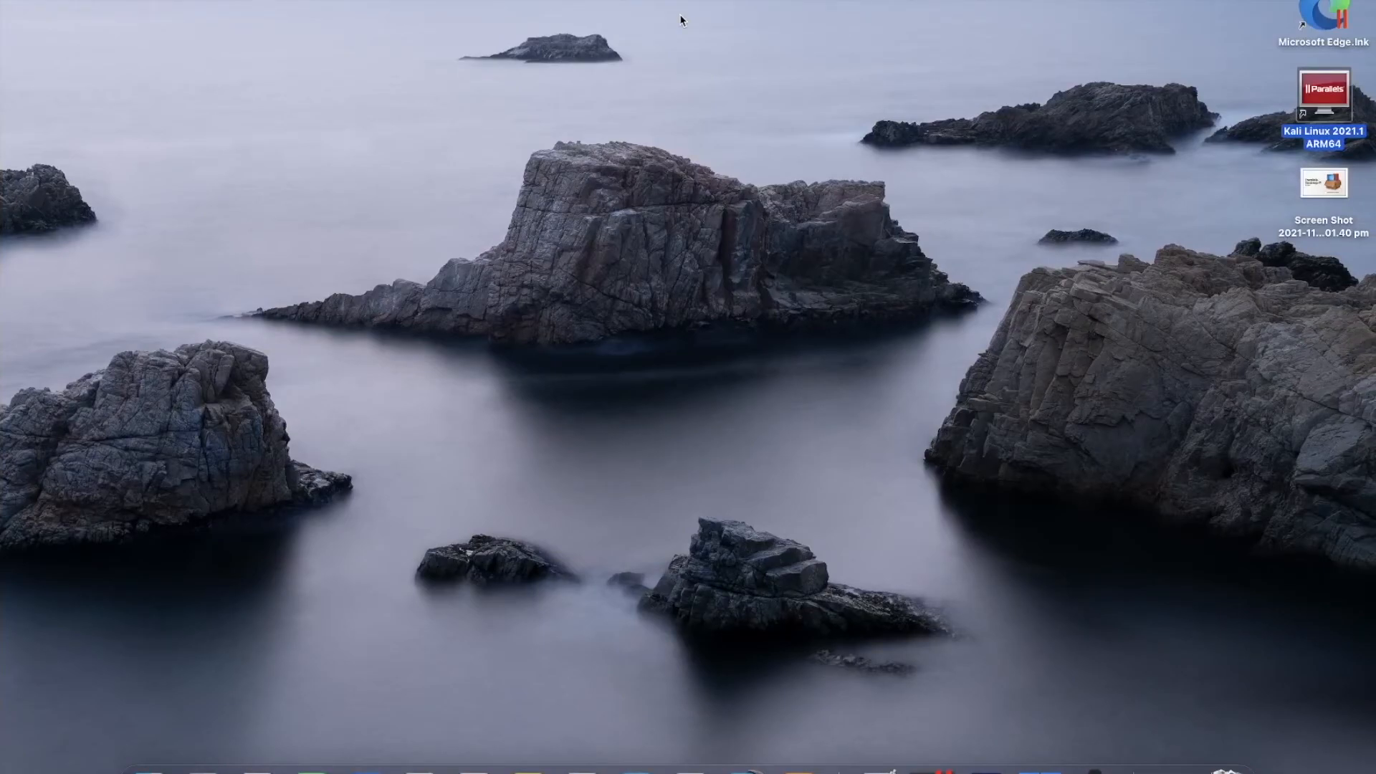
mouse_move(579, 48)
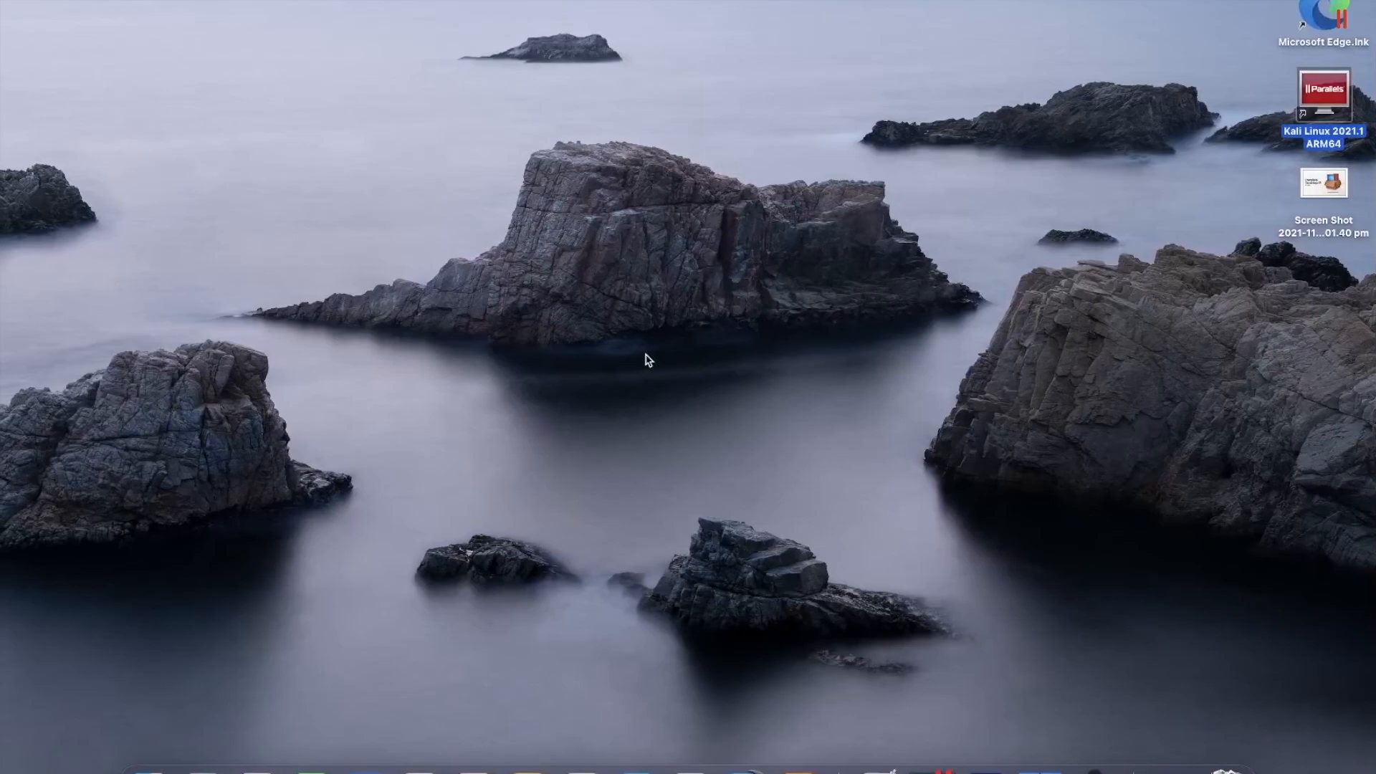
mouse_move(1009, 729)
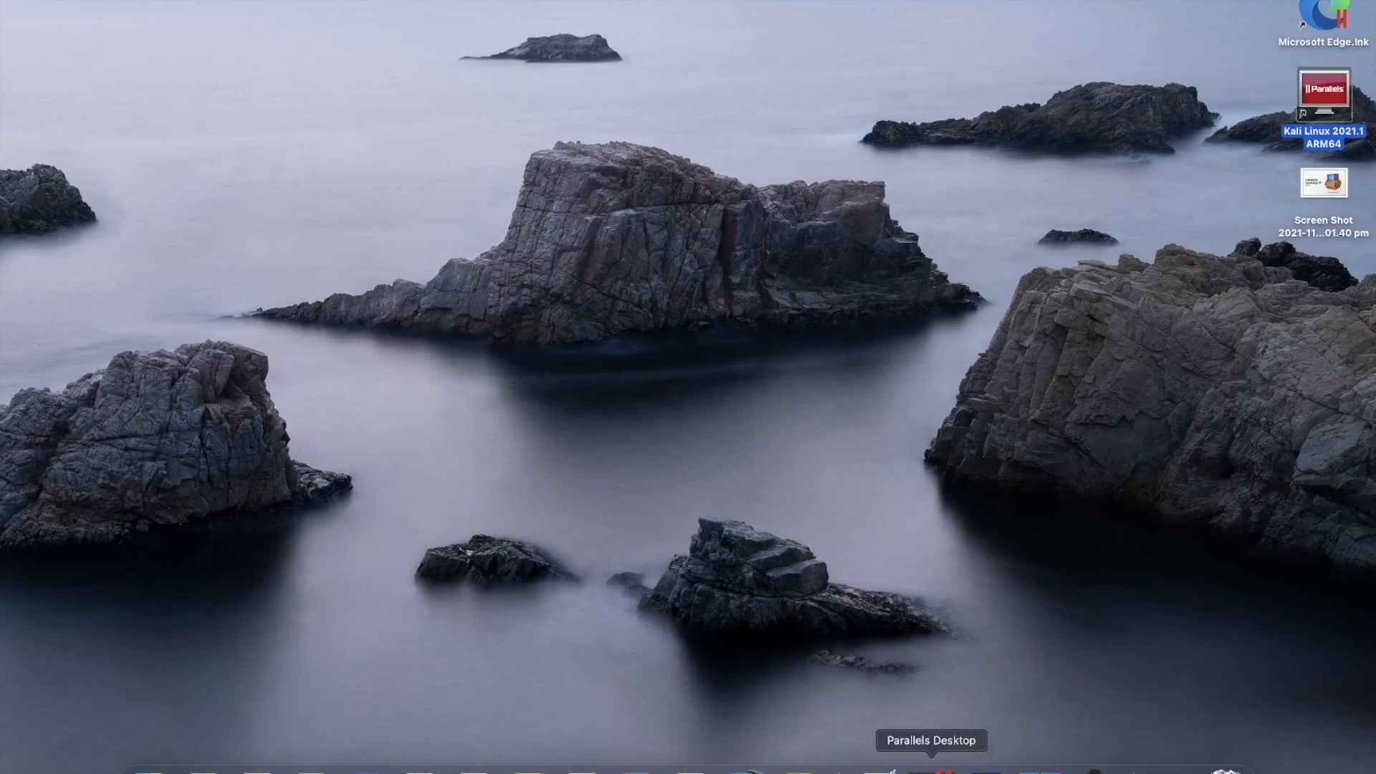
mouse_move(758, 366)
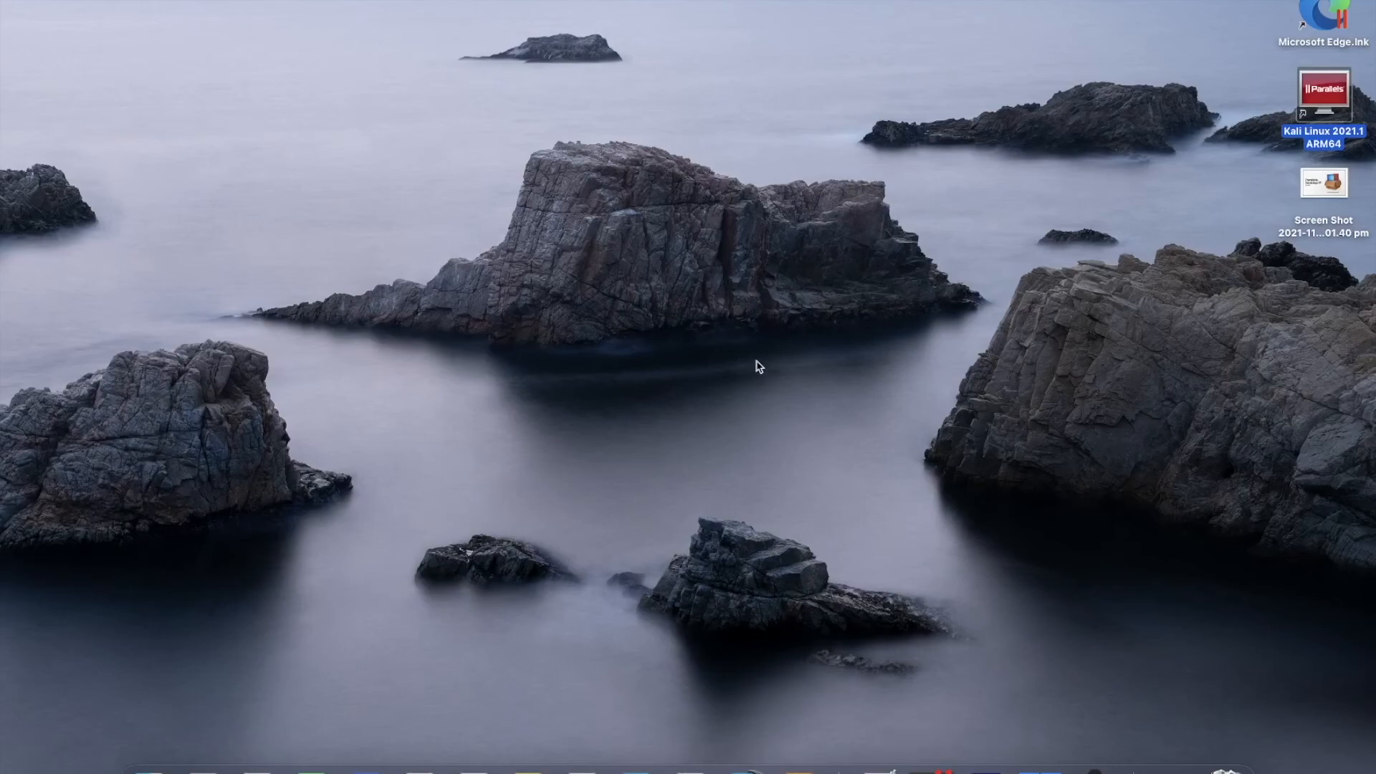